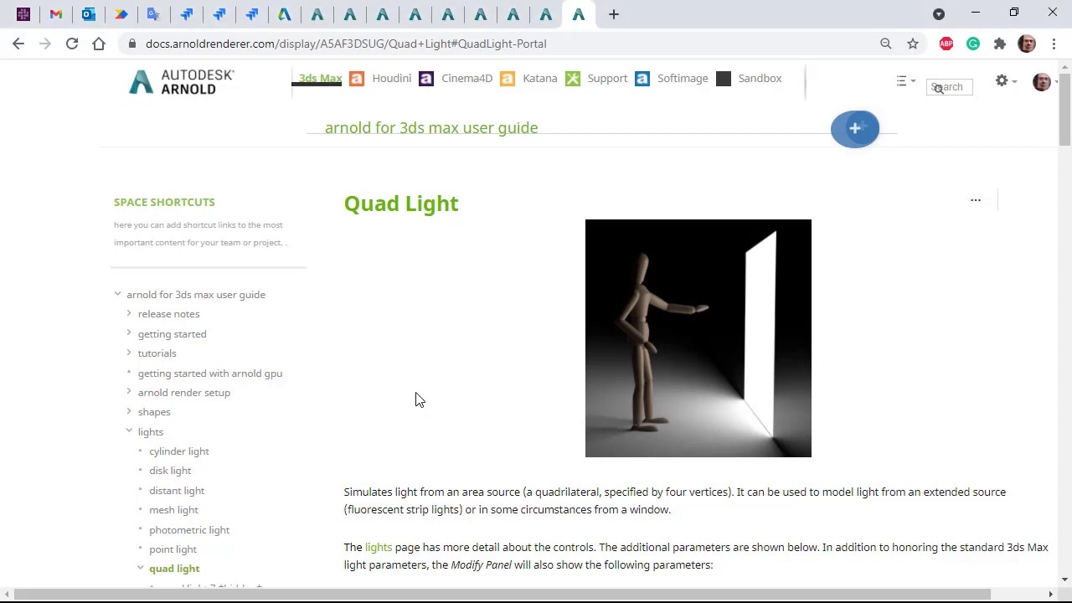
pyautogui.moveTo(409, 321)
pyautogui.write('porta')
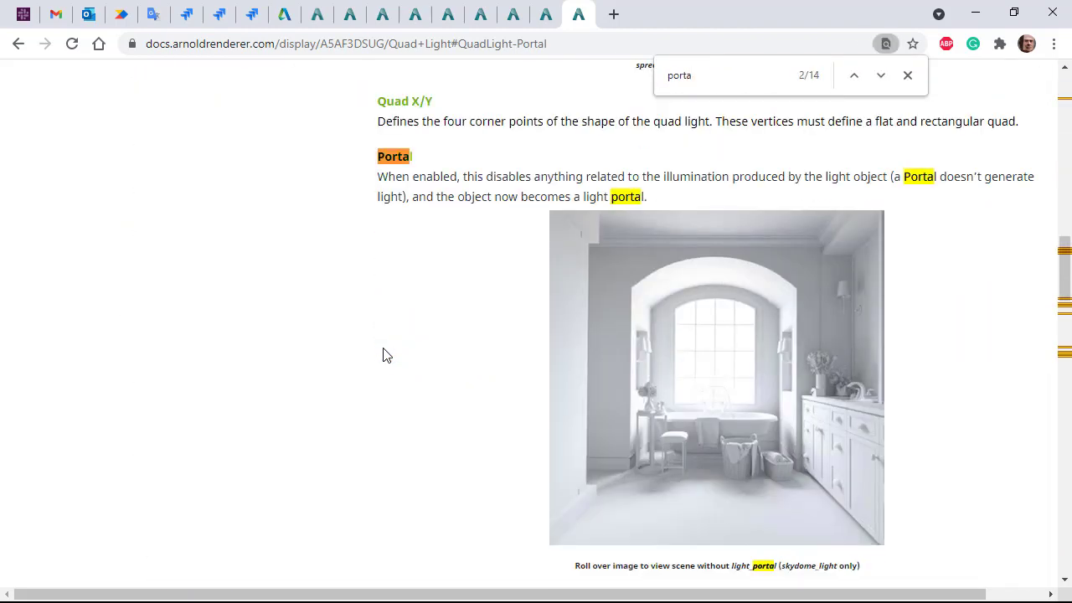
# Step: Scroll the Quad Light doc page to the Portal section explaining skydome portals in interiors
pyautogui.scroll(-3)
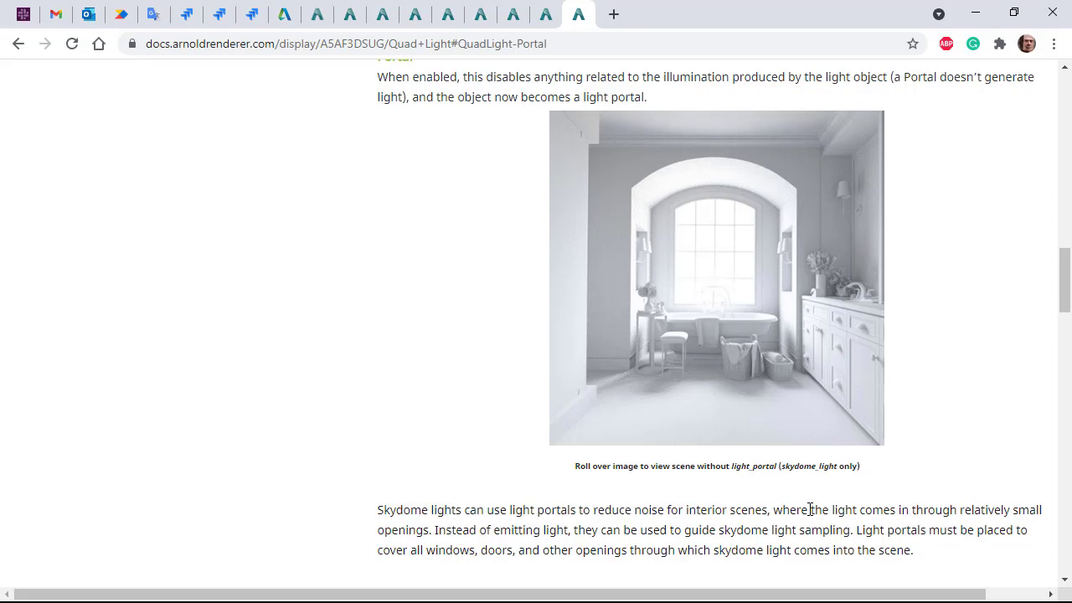
pyautogui.moveTo(807, 509); pyautogui.dragTo(511, 527)
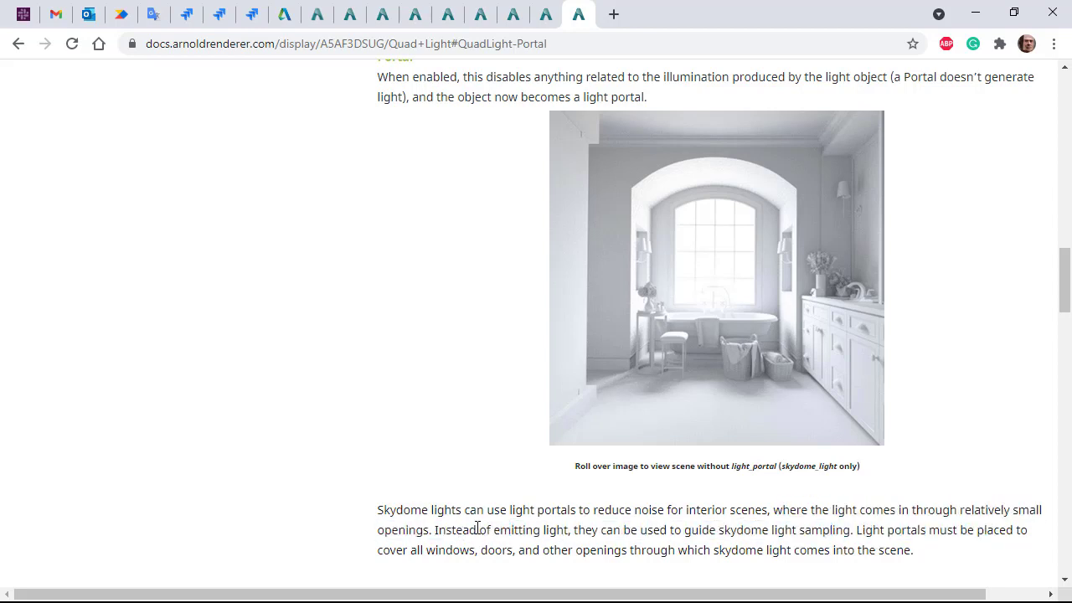
pyautogui.moveTo(461, 529); pyautogui.dragTo(744, 530)
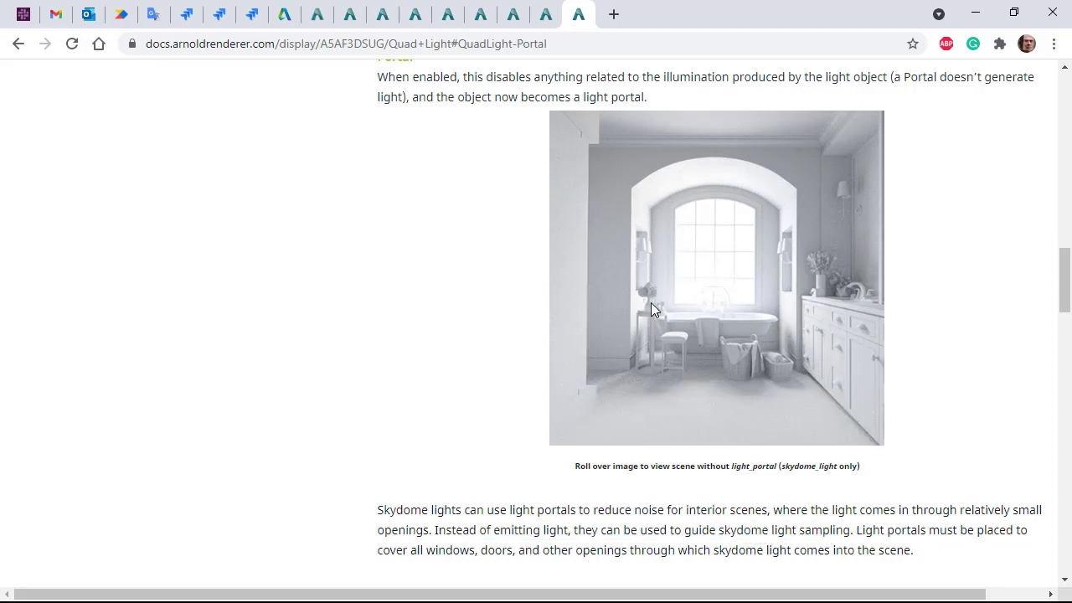
pyautogui.moveTo(733, 354)
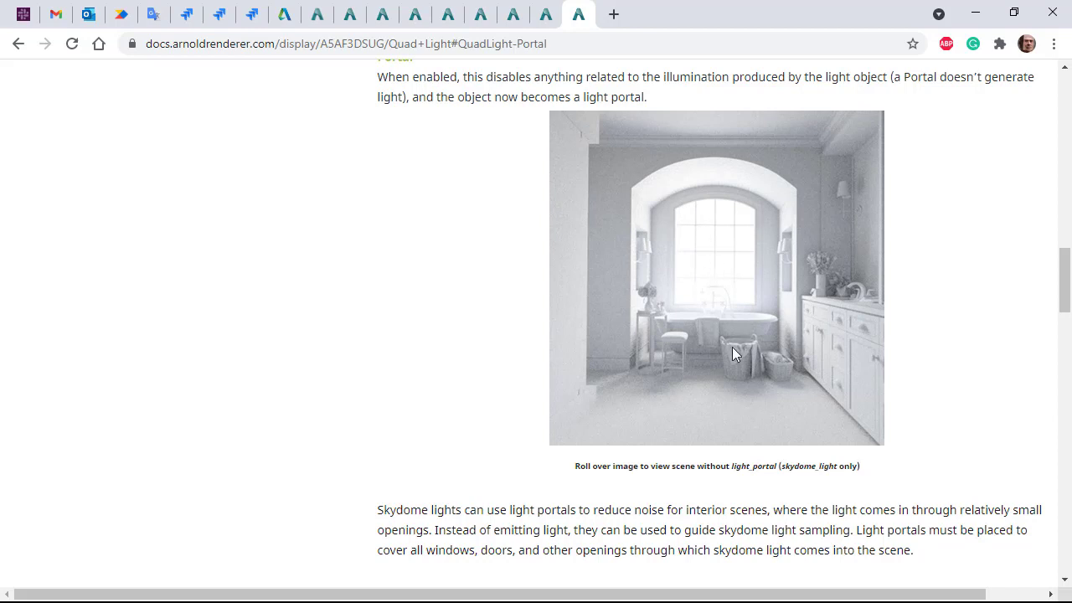
pyautogui.moveTo(794, 232)
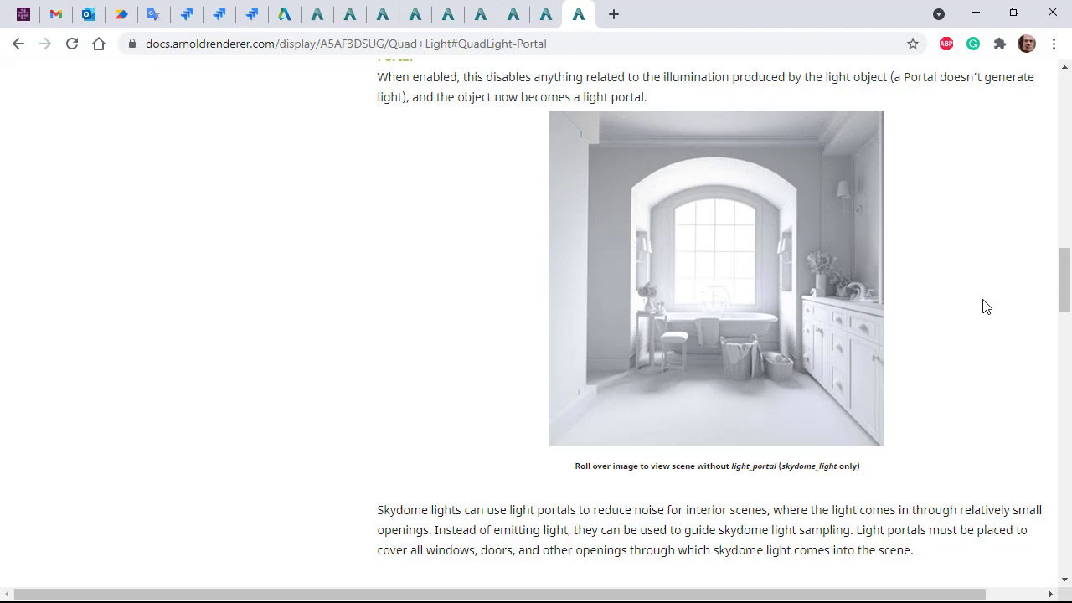
pyautogui.moveTo(984, 321)
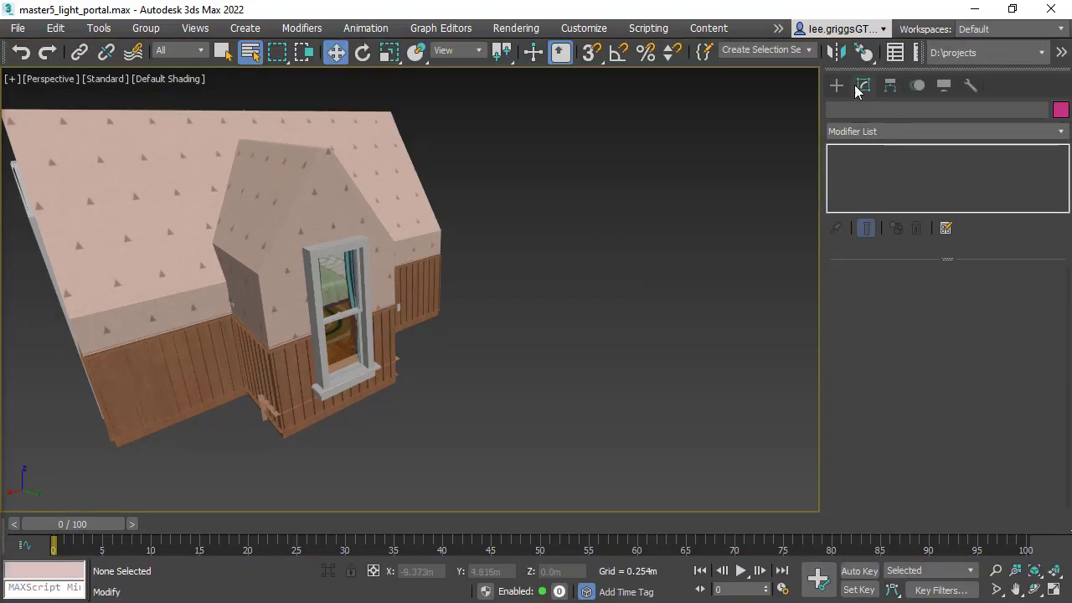
# Step: Switch the light creation category to Arnold so an Arnold skydome light can be placed
pyautogui.click(877, 111)
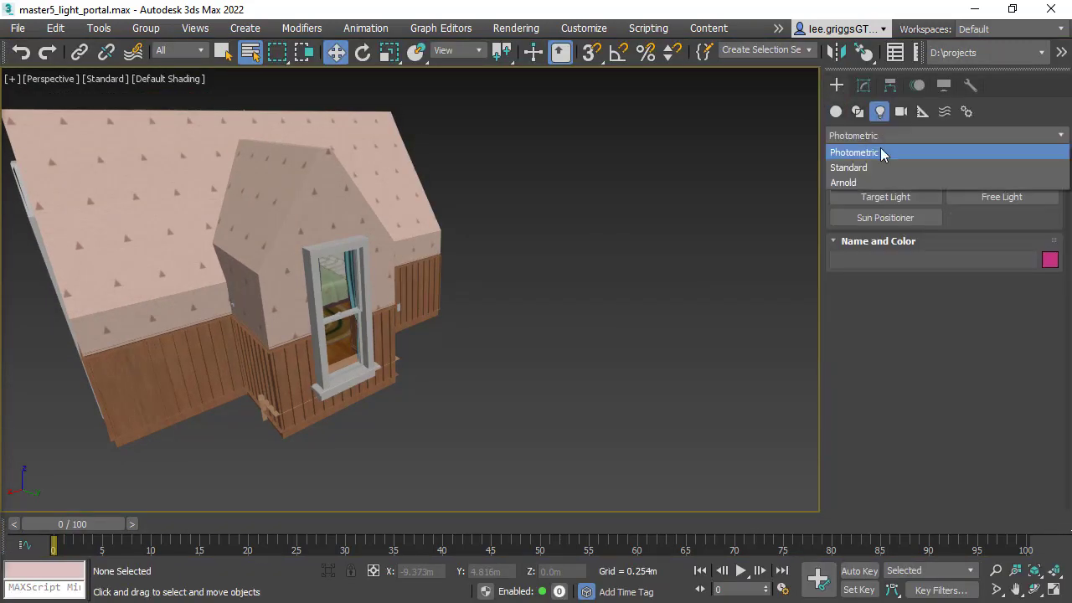
pyautogui.click(844, 181)
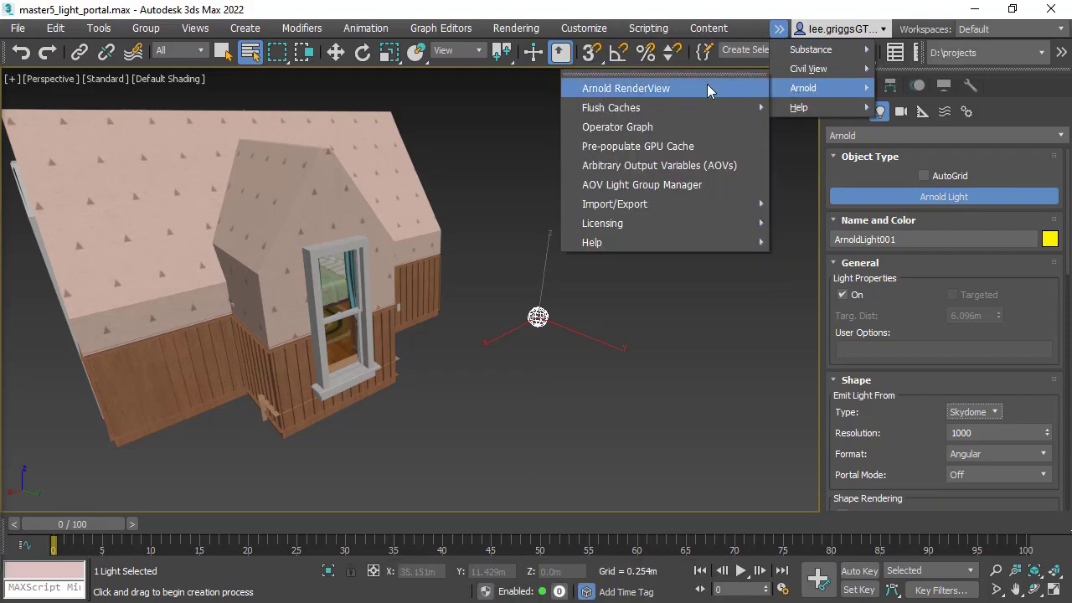
pyautogui.click(626, 87)
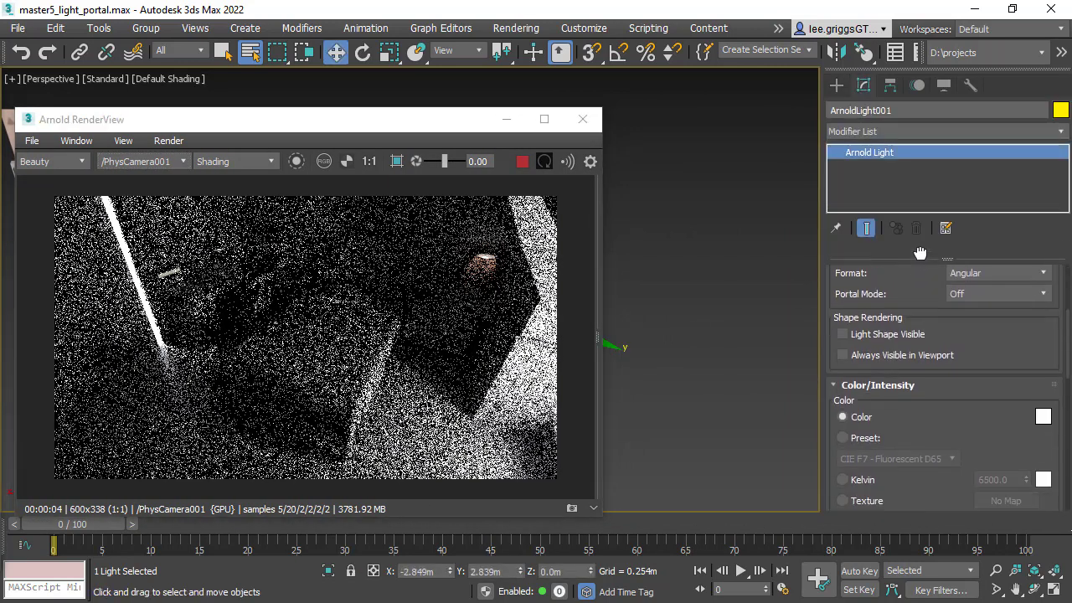
pyautogui.scroll(-3)
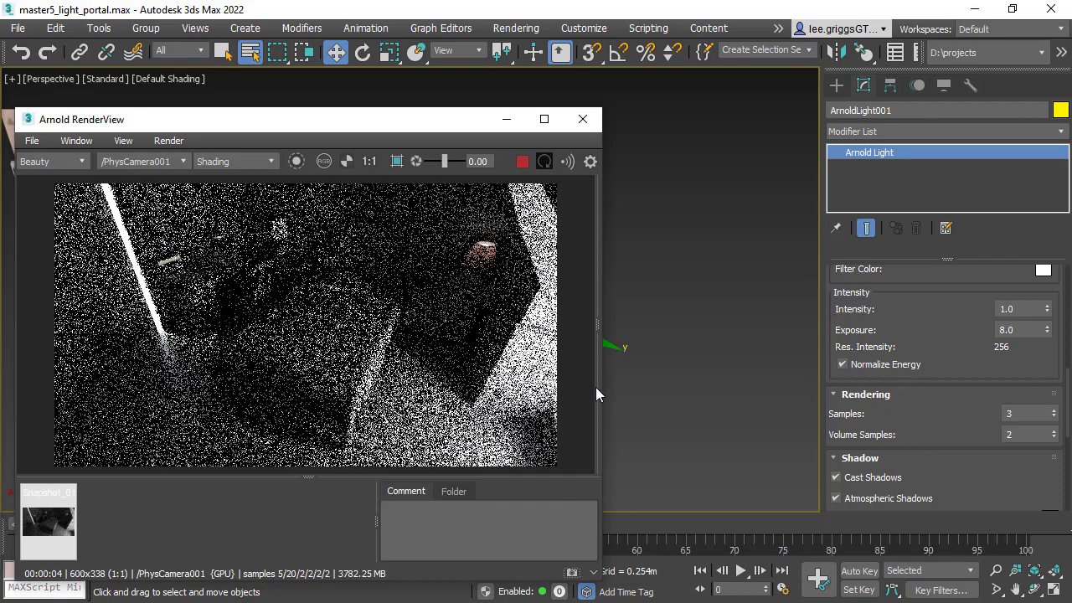
pyautogui.click(583, 119)
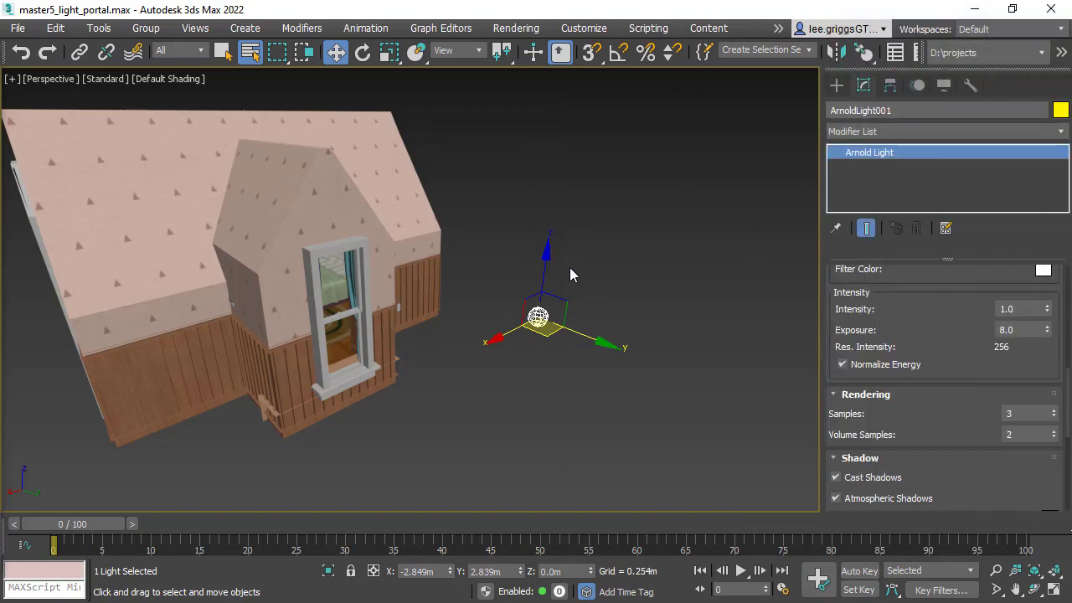
pyautogui.moveTo(871, 137)
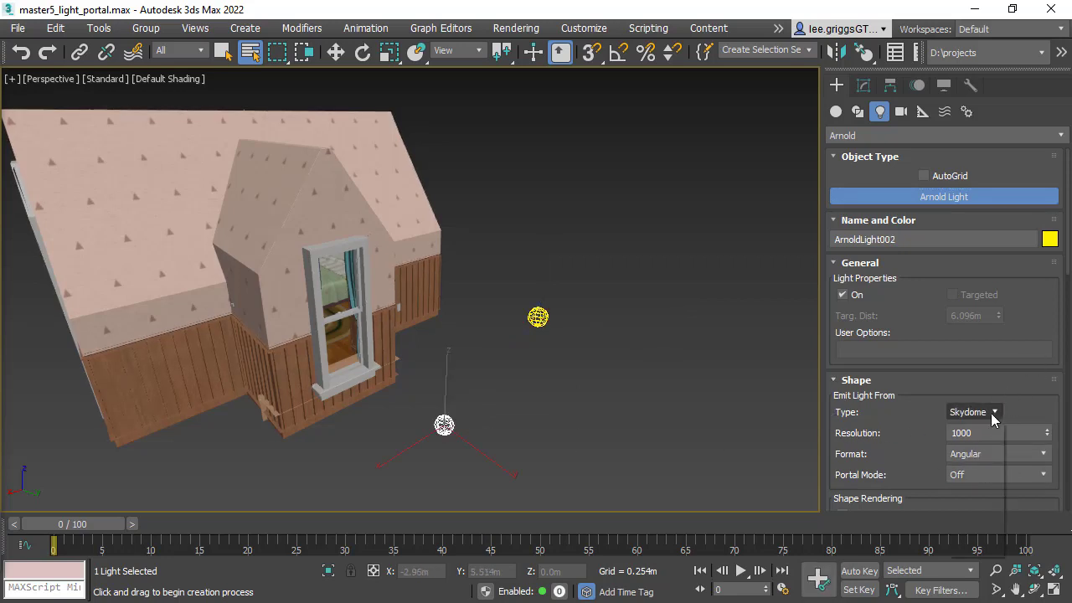
# Step: Change the new Arnold light's shape from Skydome to Quad for the dormer window
pyautogui.click(973, 412)
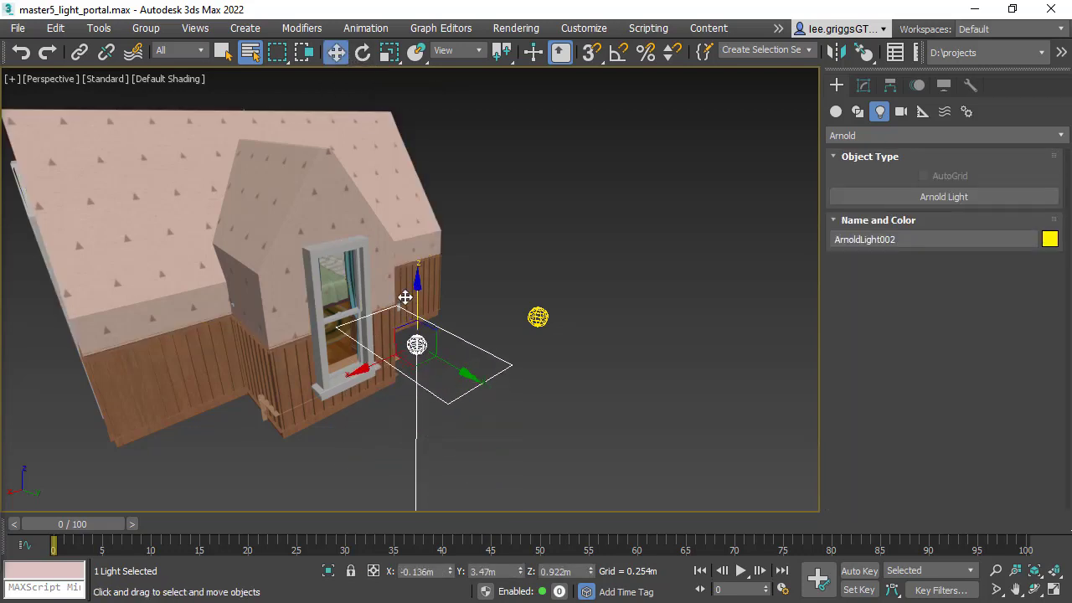
# Step: Rotate the quad light upright (-90° on X) and move it into the dormer window opening
pyautogui.click(362, 52)
pyautogui.write('-90')
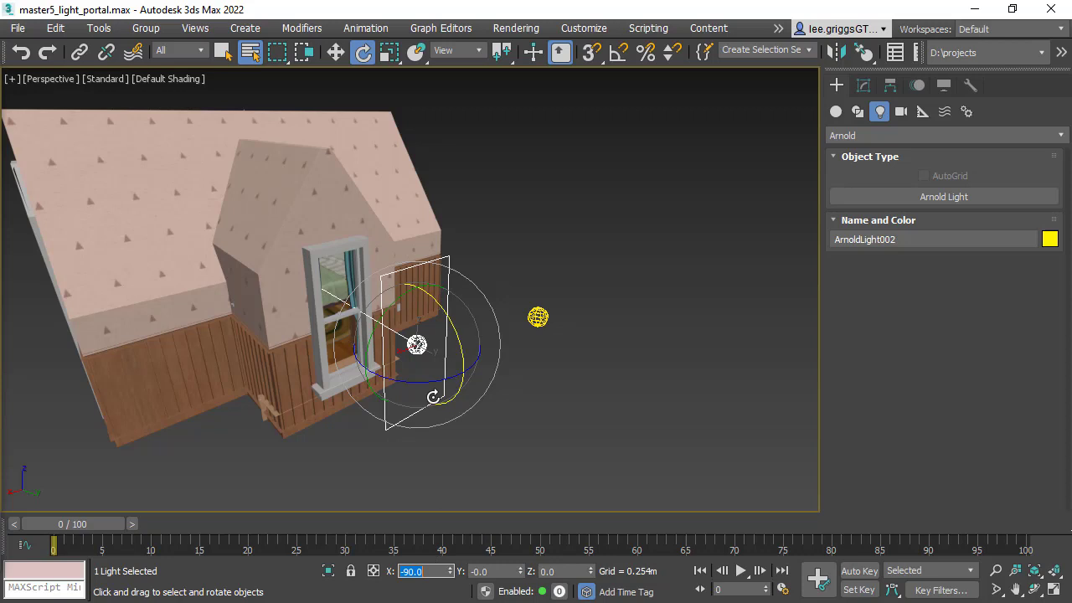
pyautogui.click(335, 52)
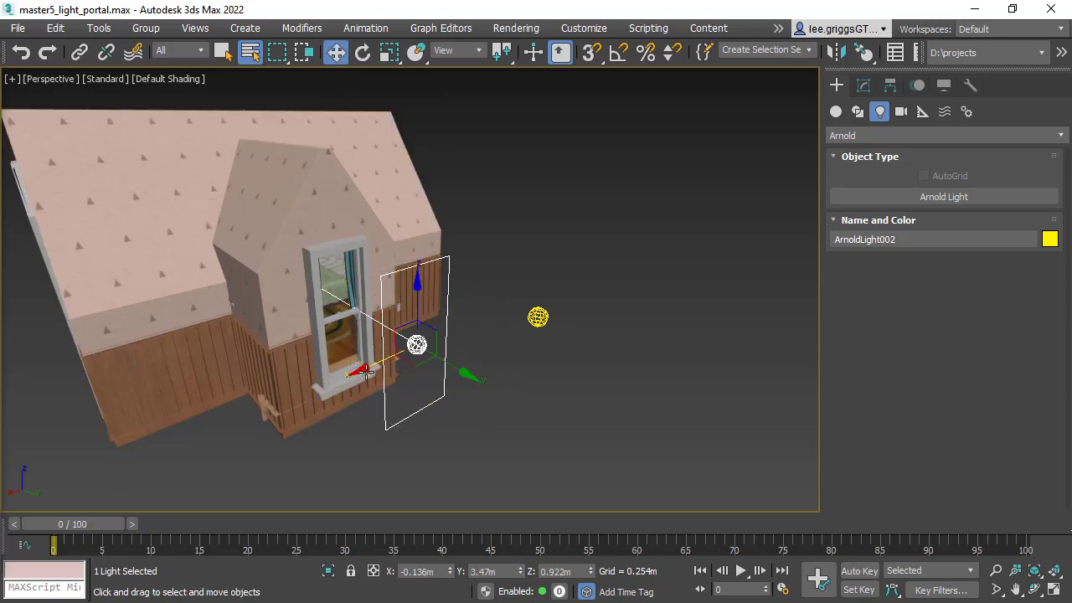
pyautogui.moveTo(417, 345); pyautogui.dragTo(383, 358)
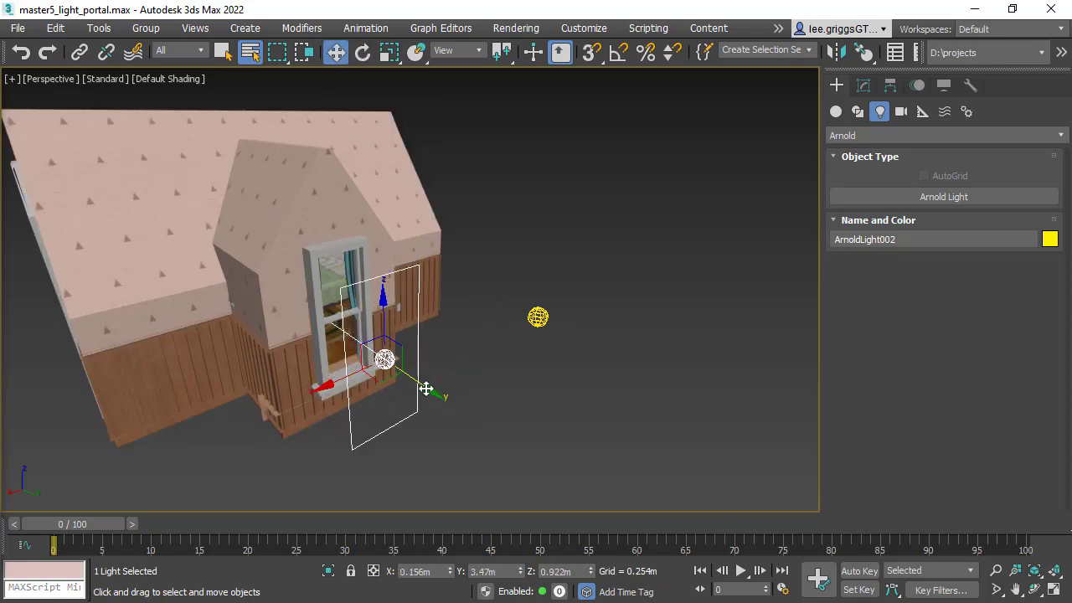
pyautogui.moveTo(426, 389); pyautogui.dragTo(396, 362)
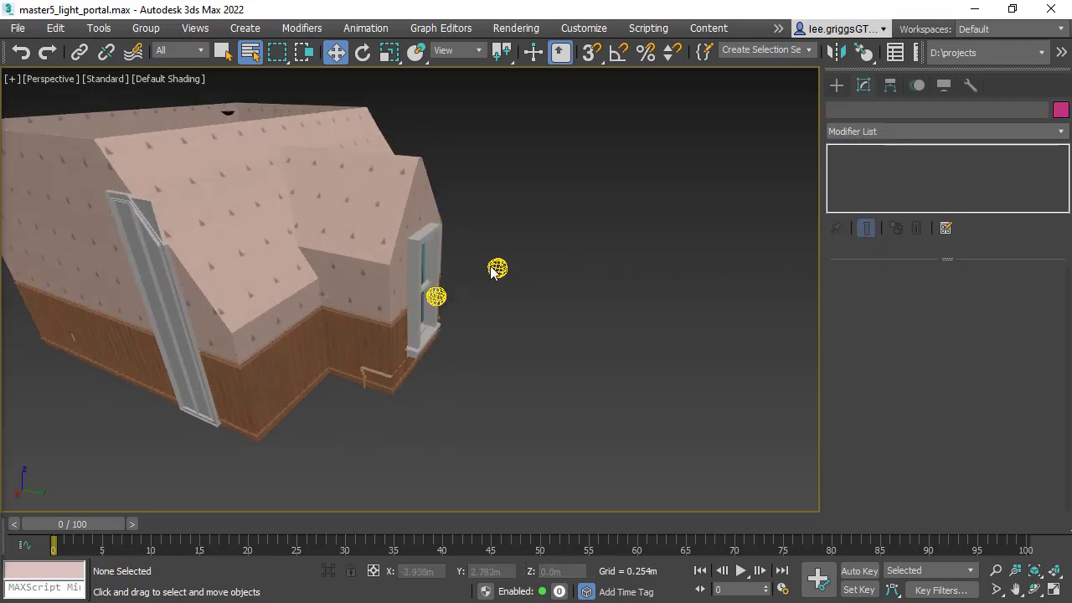
# Step: Set ArnoldLight001's Portal Mode to Interior Only
pyautogui.click(497, 268)
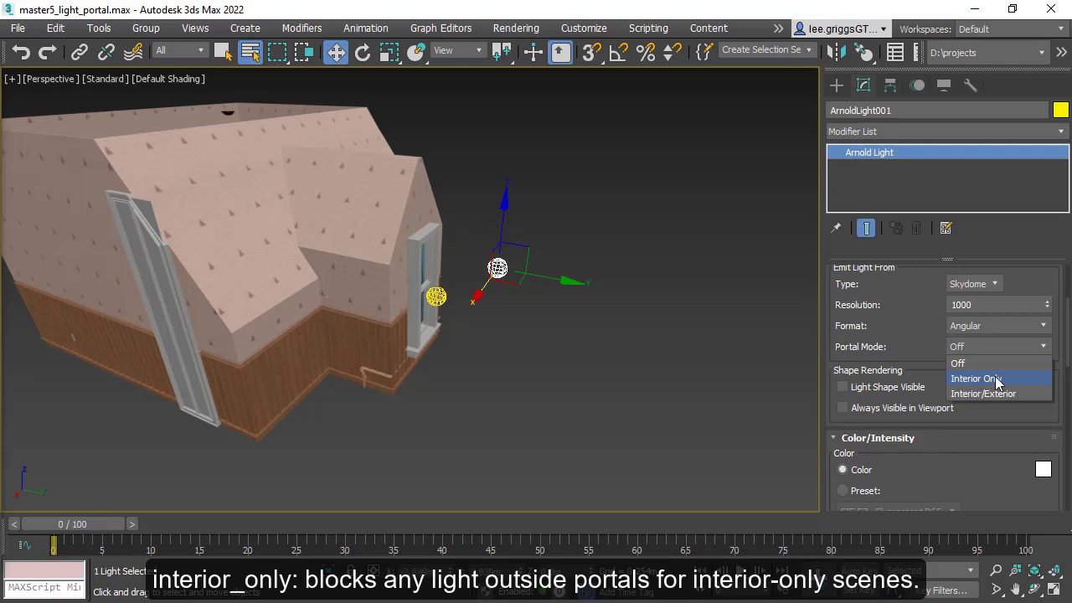
pyautogui.click(975, 379)
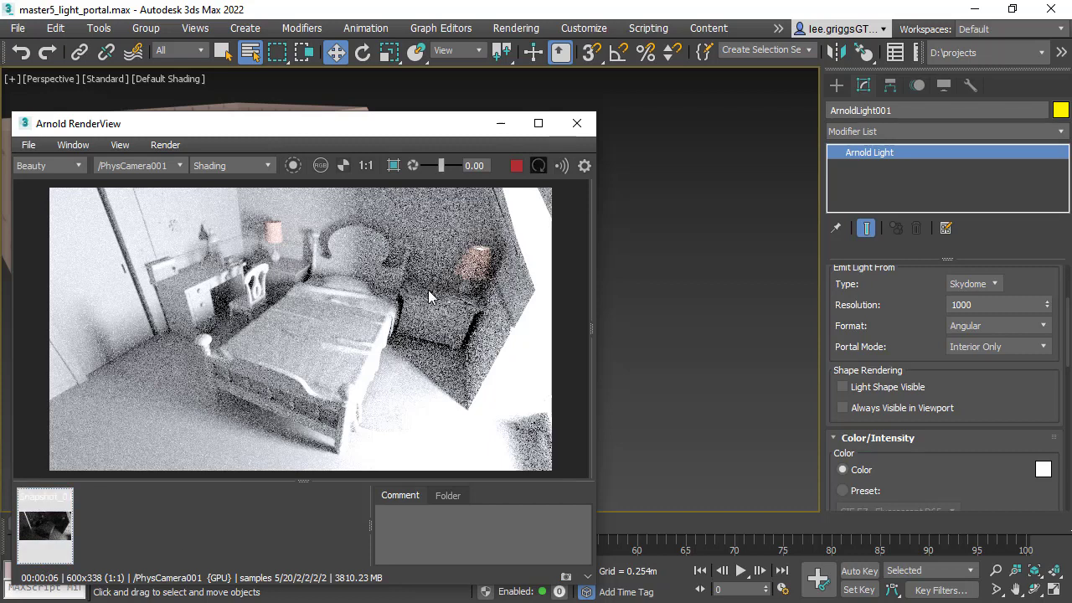
pyautogui.moveTo(635, 24)
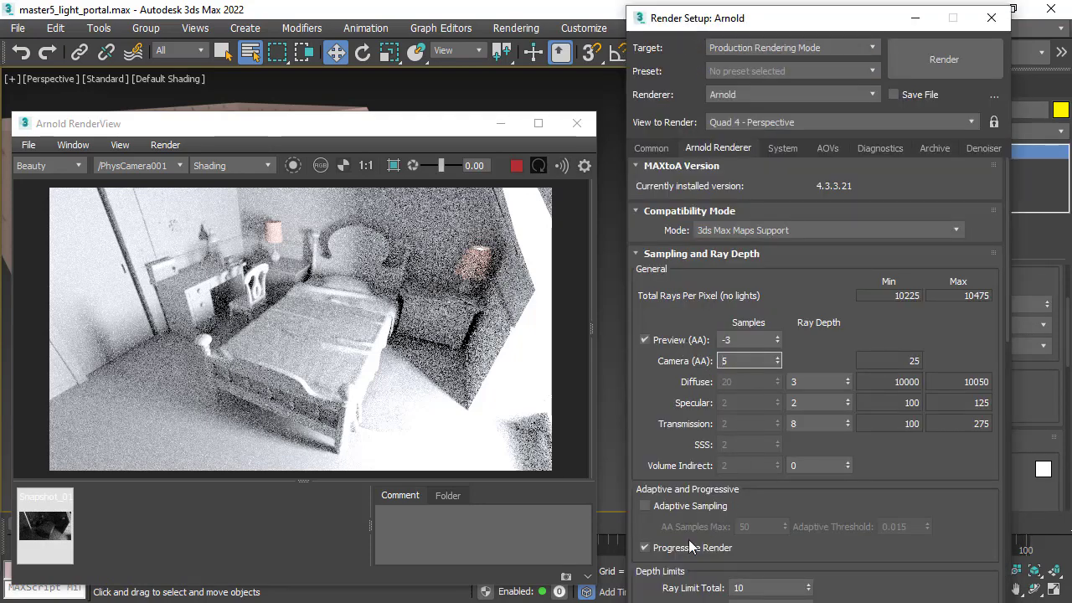
# Step: Enable Adaptive Sampling in the Arnold Renderer settings with Camera AA at 5
pyautogui.click(645, 505)
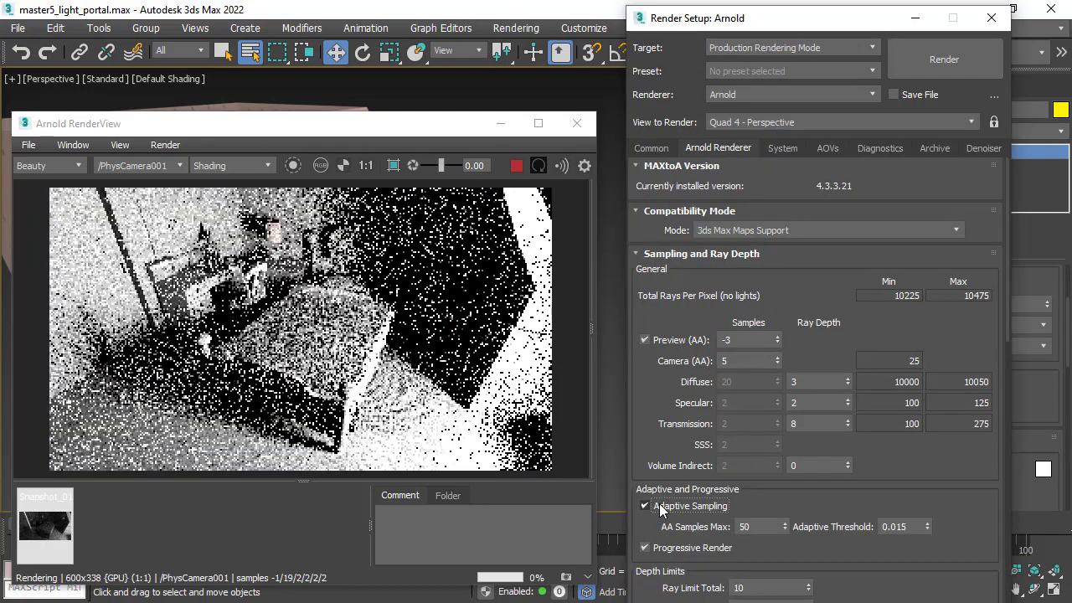